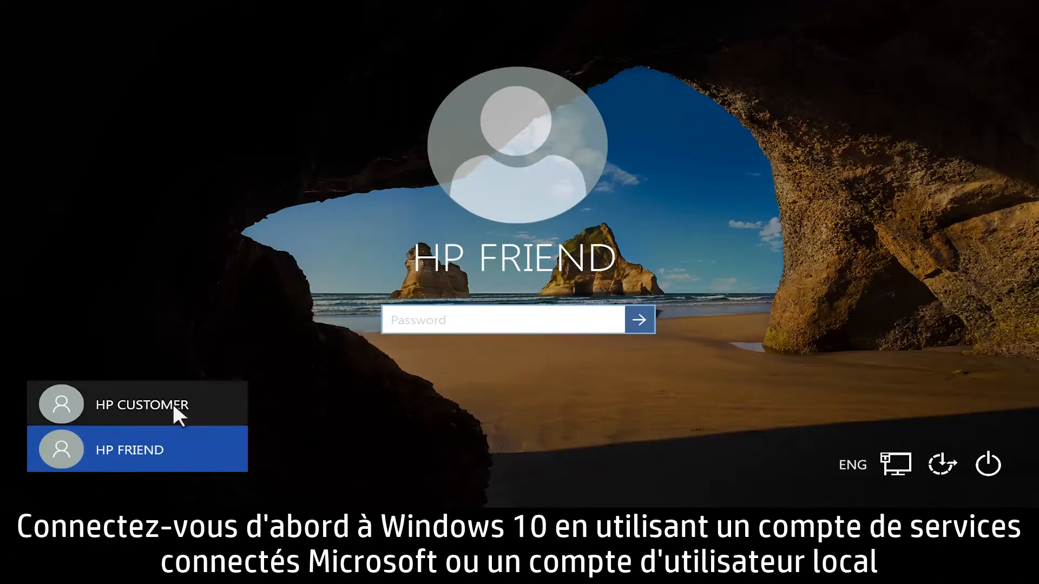
# Sign in to the HP CUSTOMER account with its password from the lock screen.
pyautogui.click(137, 404)
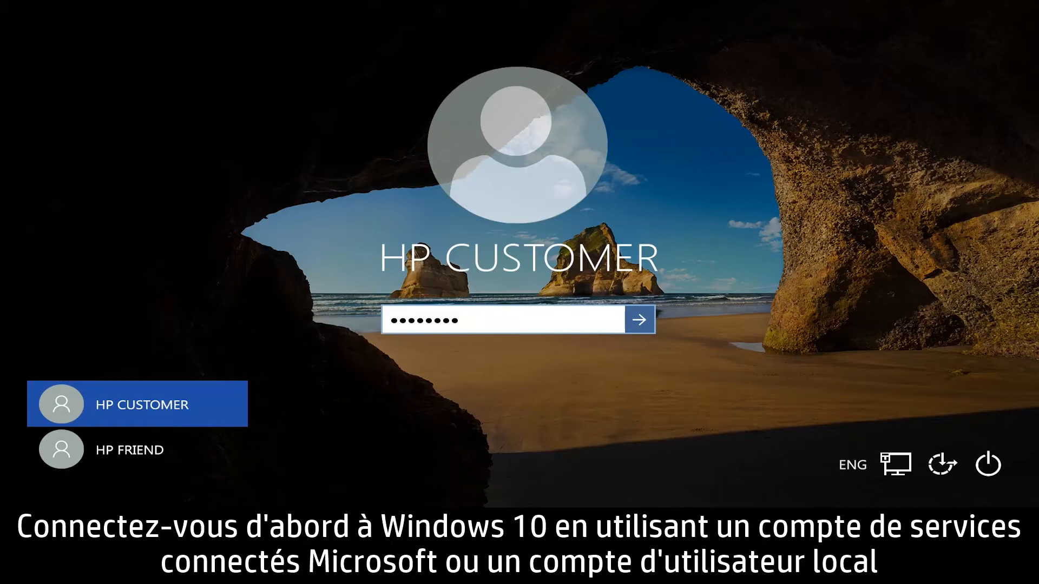
pyautogui.click(638, 320)
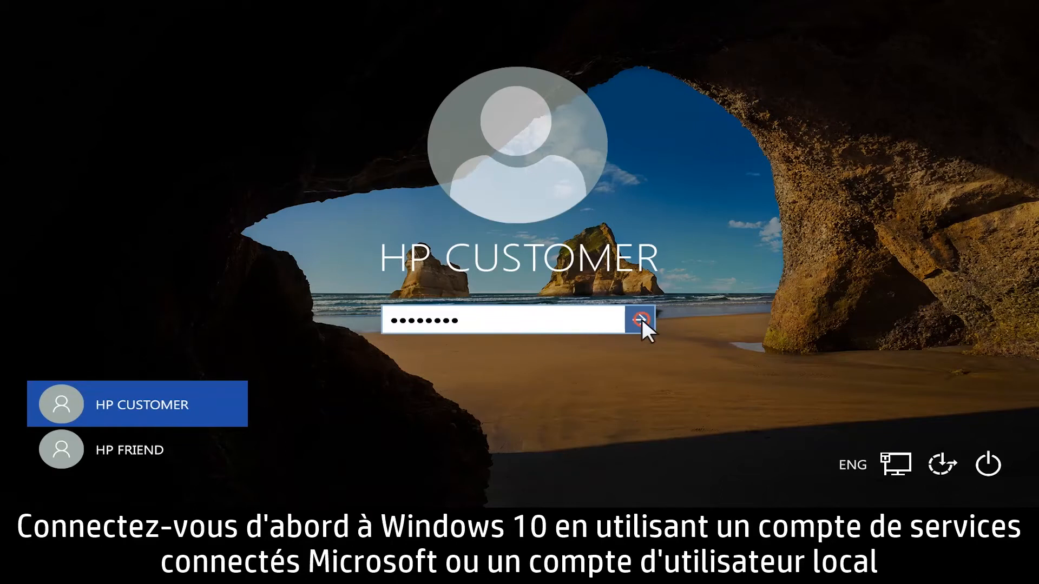
pyautogui.click(639, 321)
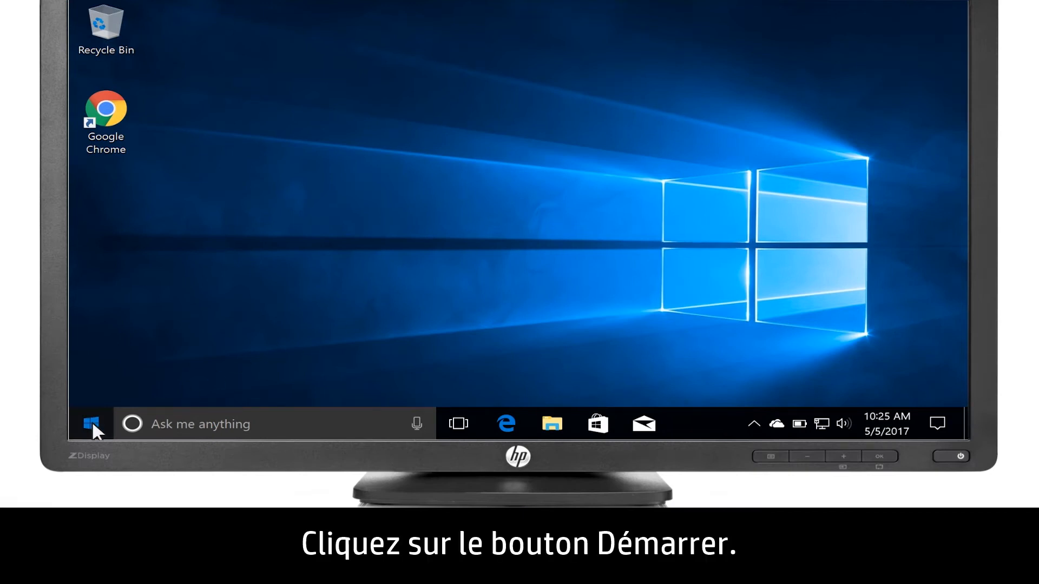
# Launch the Settings app from the Start menu's Best match result.
pyautogui.click(92, 423)
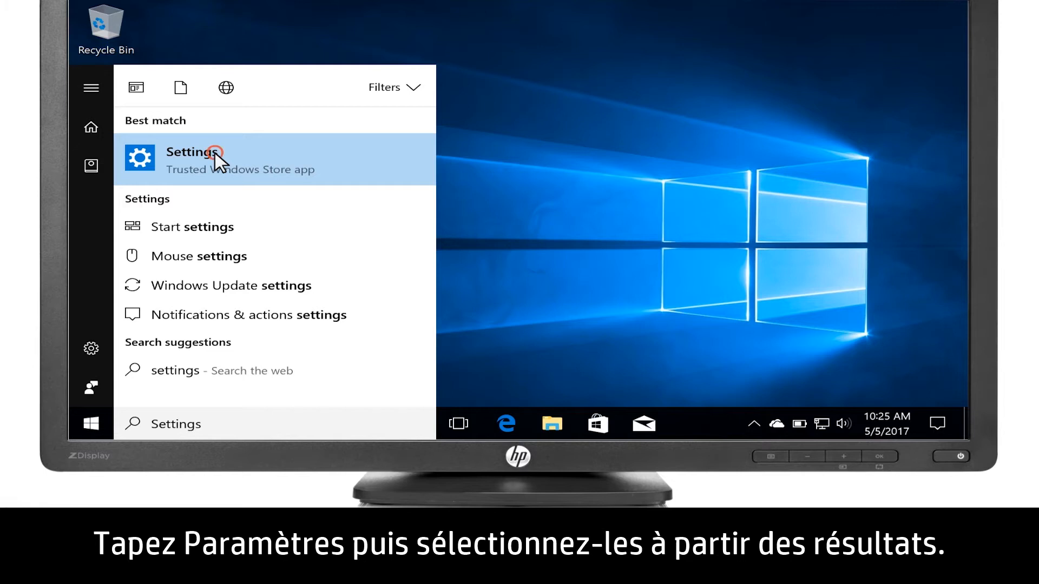
pyautogui.click(194, 159)
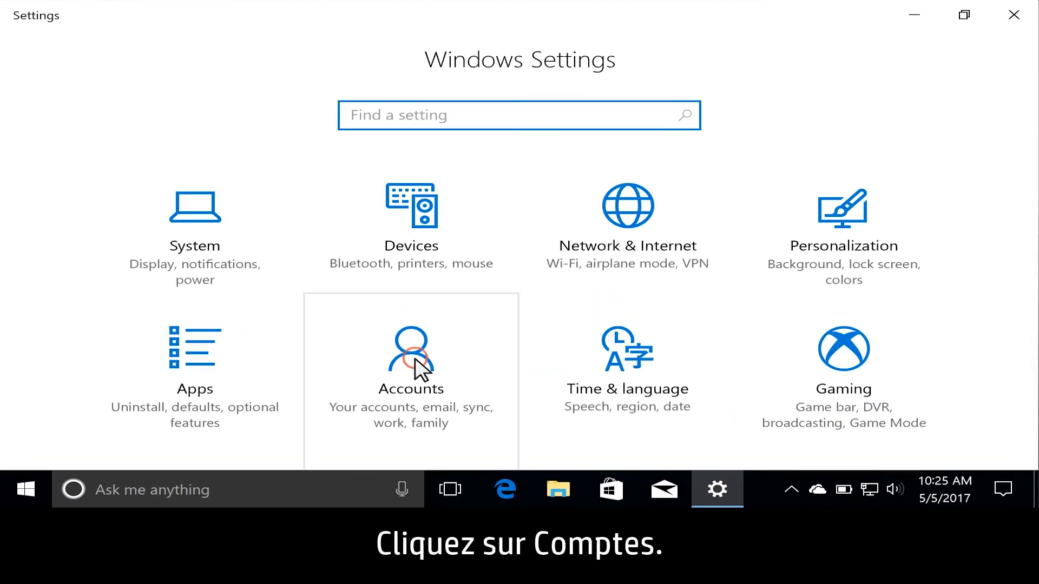
# Go to Accounts > Sign-in options and add a PIN.
pyautogui.click(410, 358)
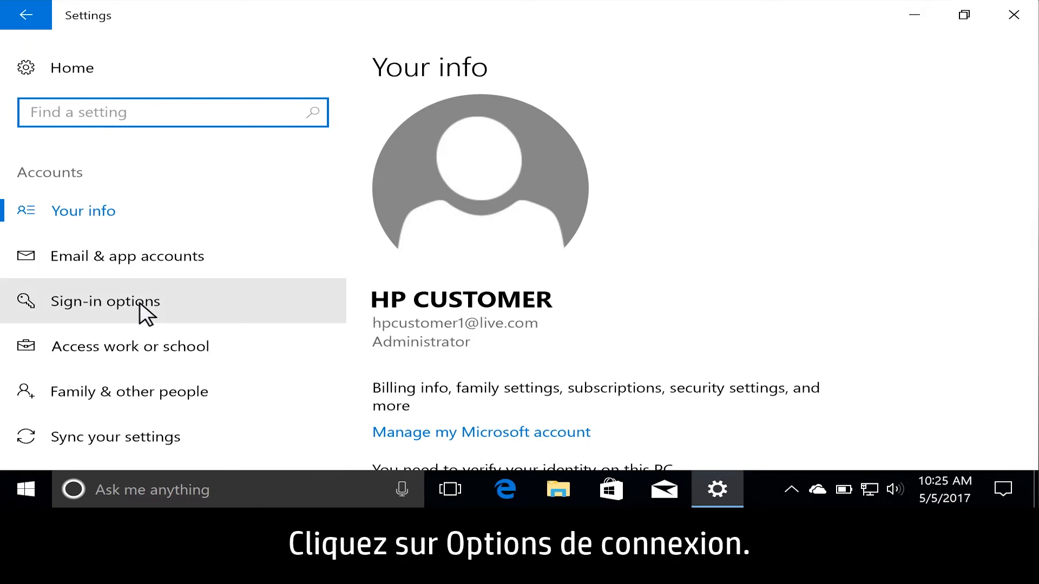
pyautogui.click(104, 301)
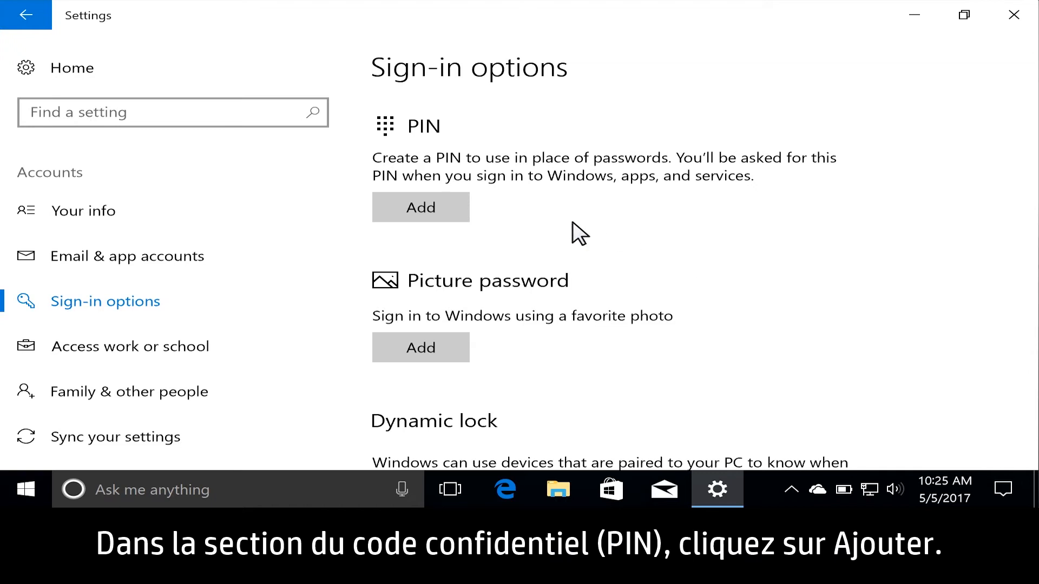
pyautogui.click(420, 207)
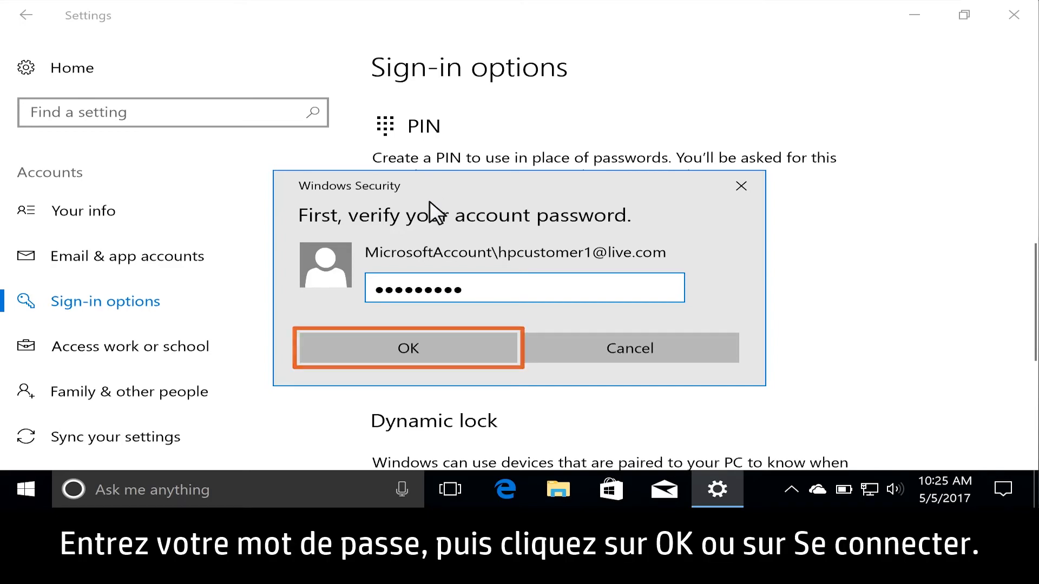
# Confirm the account password in the Windows Security dialog with OK.
pyautogui.click(407, 348)
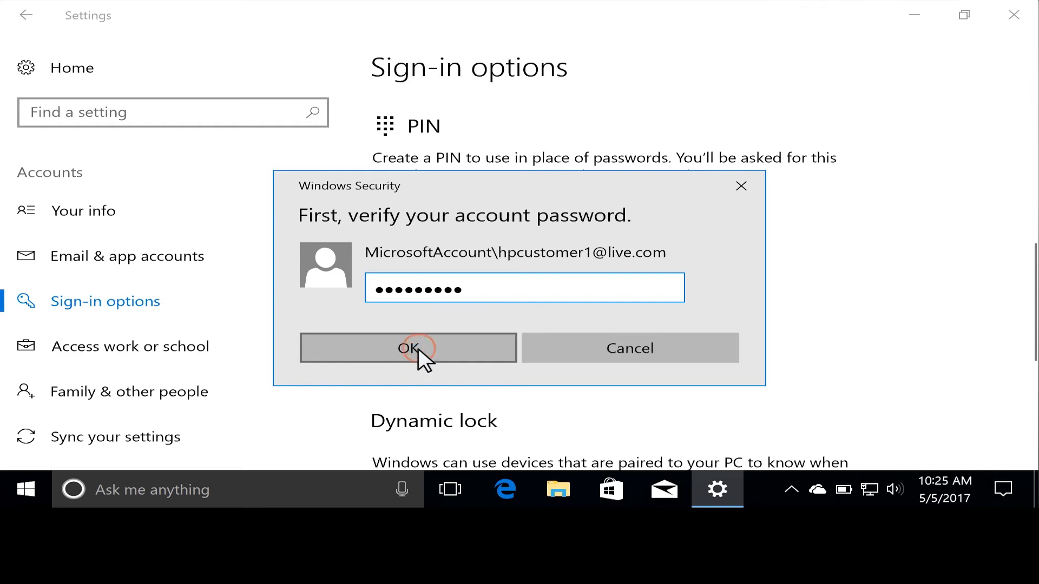
pyautogui.click(408, 348)
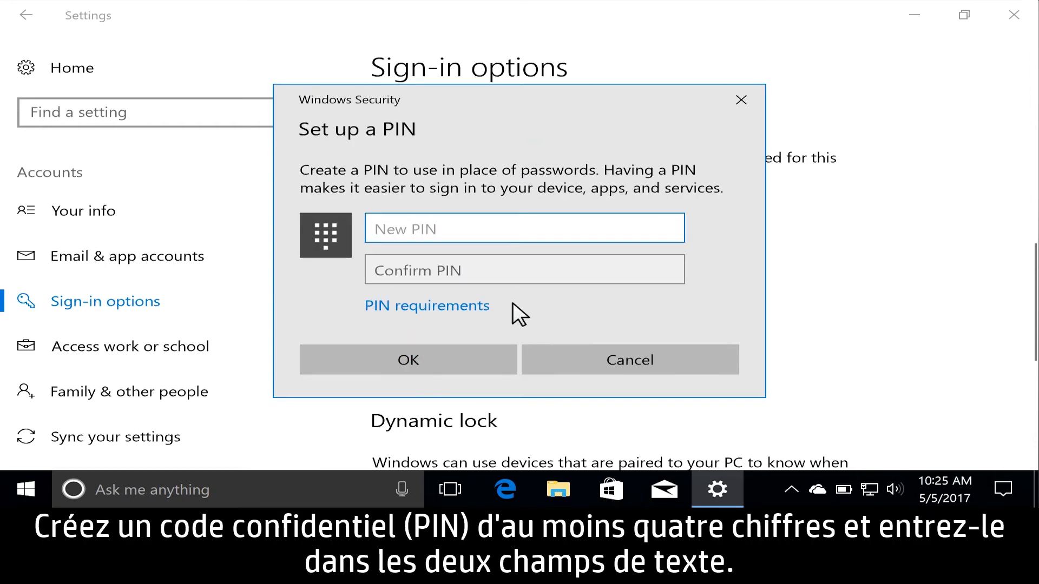
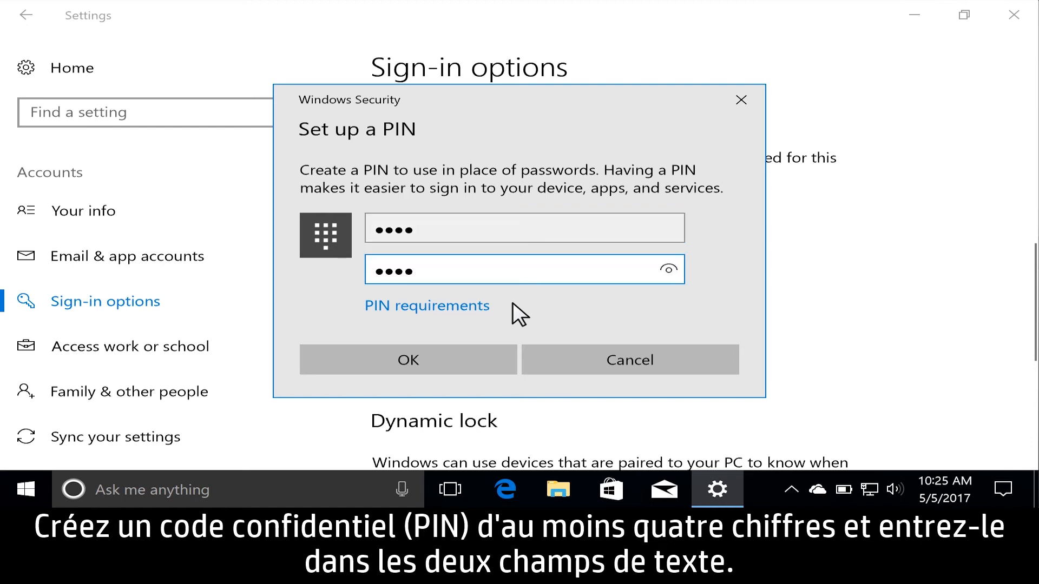
pyautogui.moveTo(469, 345)
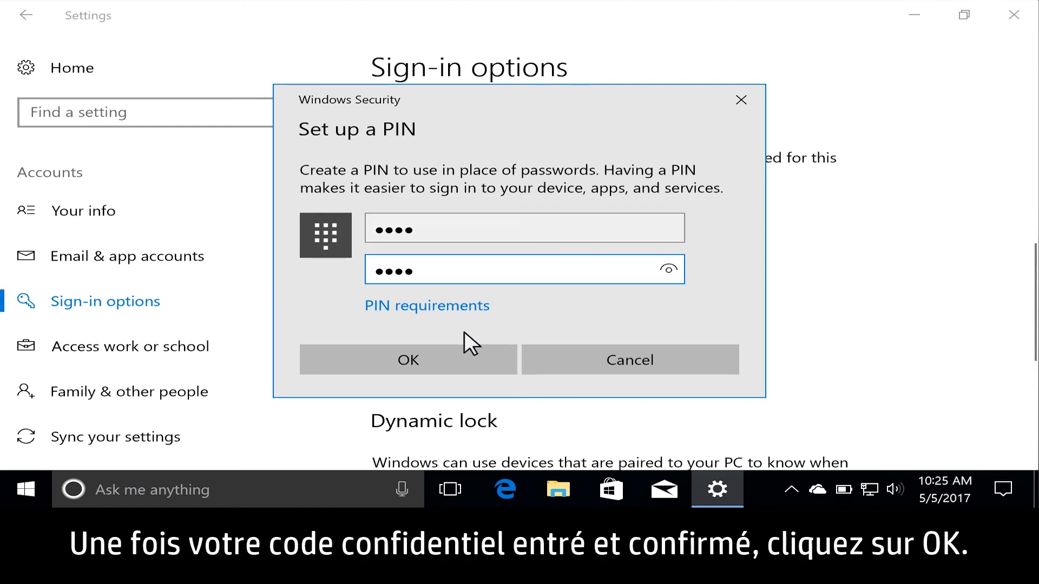
pyautogui.moveTo(418, 368)
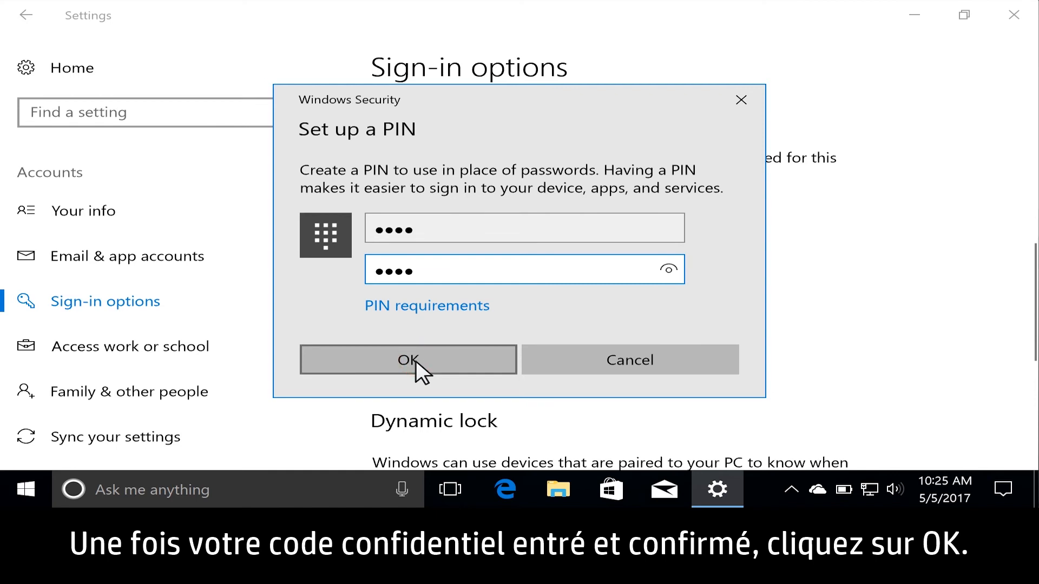
pyautogui.click(407, 359)
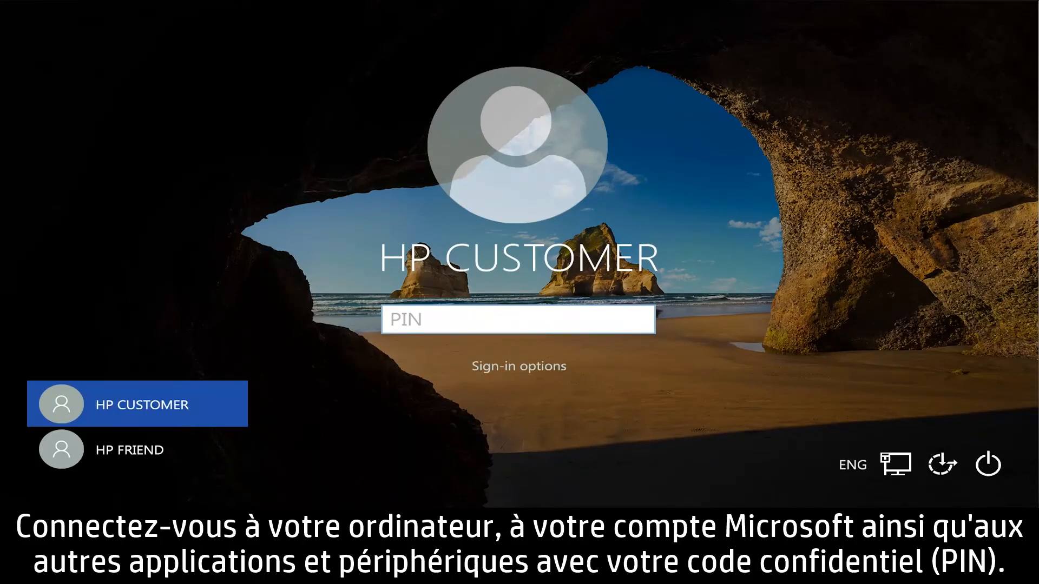
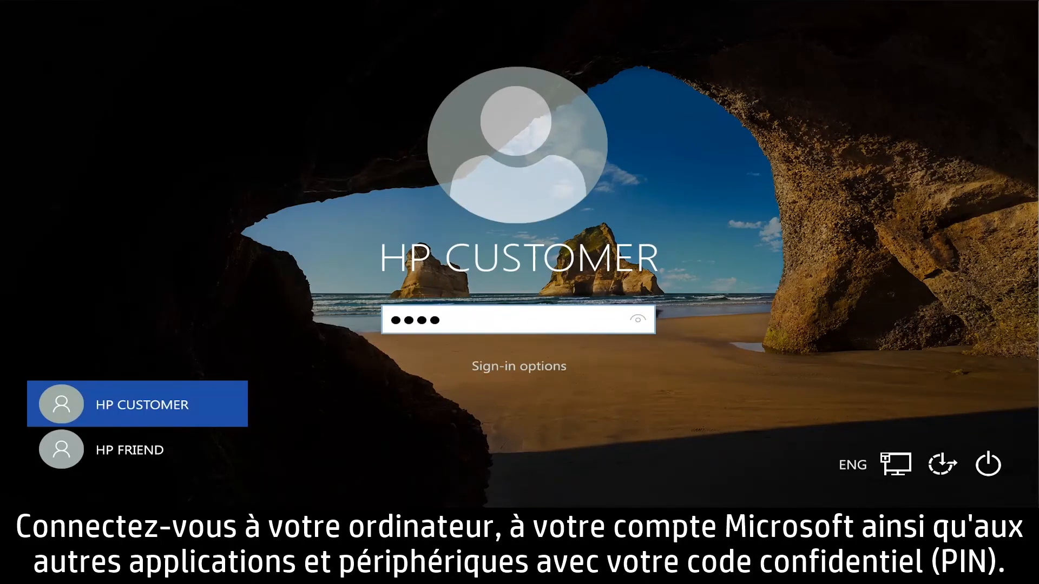